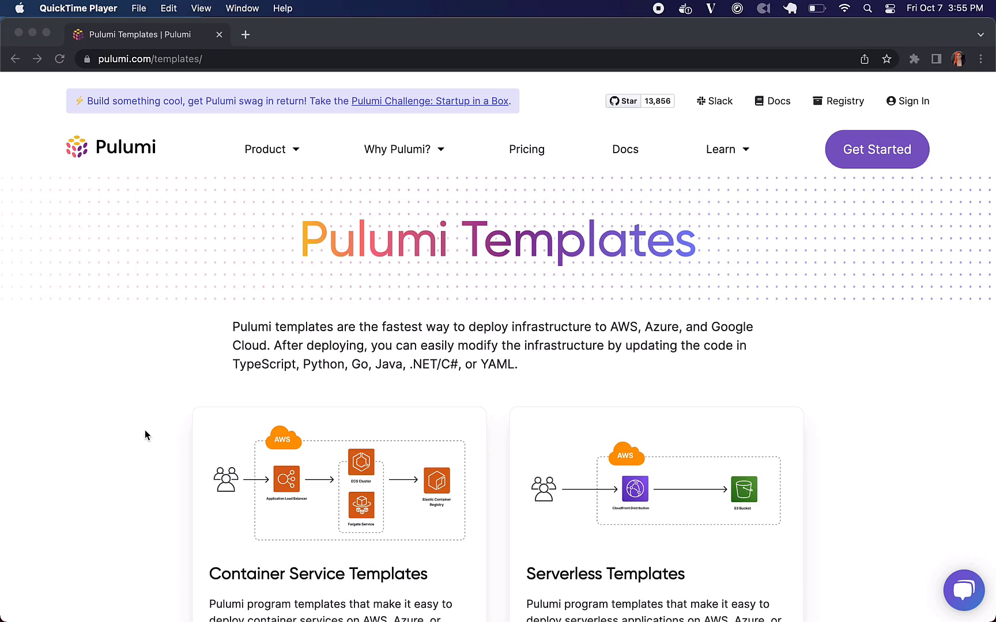
Open the AWS Serverless Application template page and scroll through its S3, Lambda and API Gateway description.
scroll("down", 3)
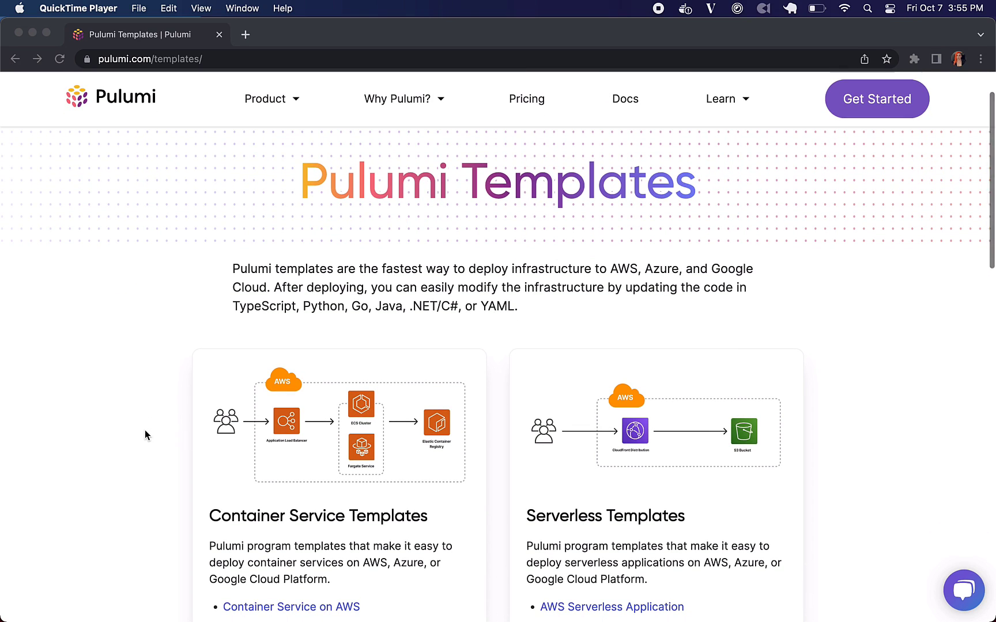
scroll("down", 3)
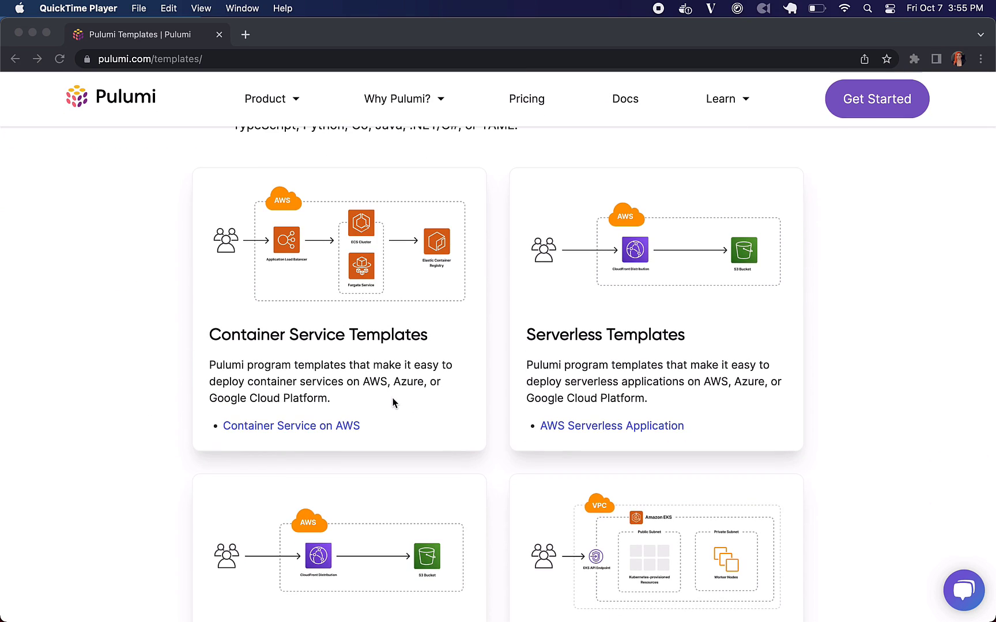
mouse_move(709, 438)
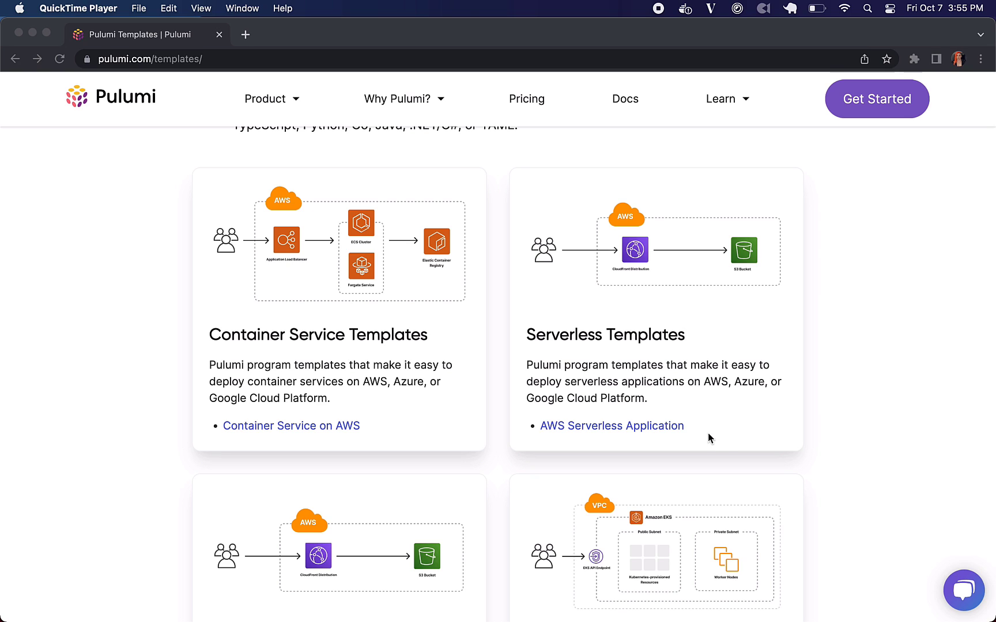
scroll("down", 3)
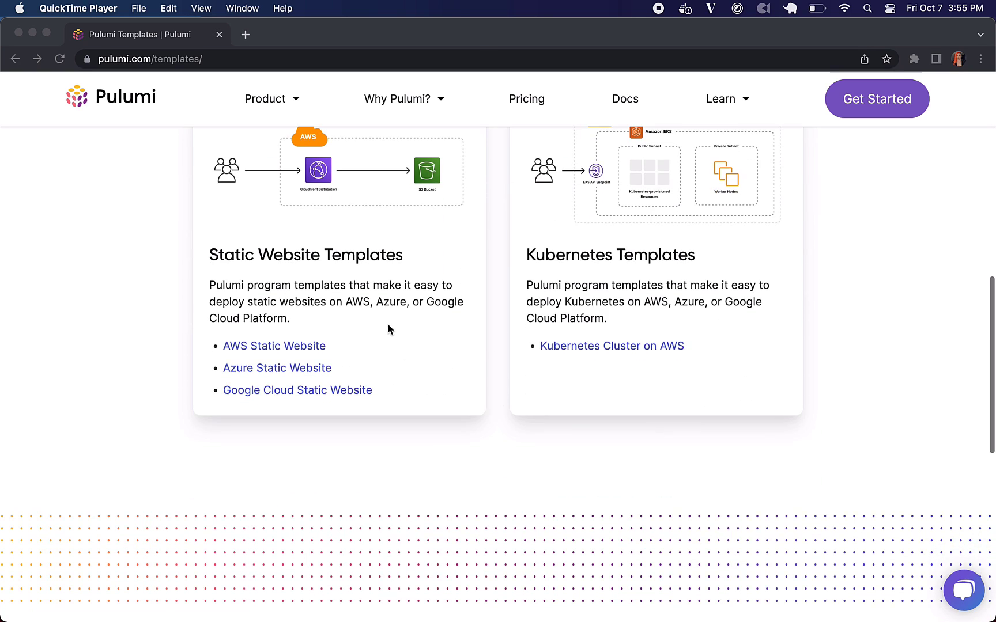
scroll("up", 3)
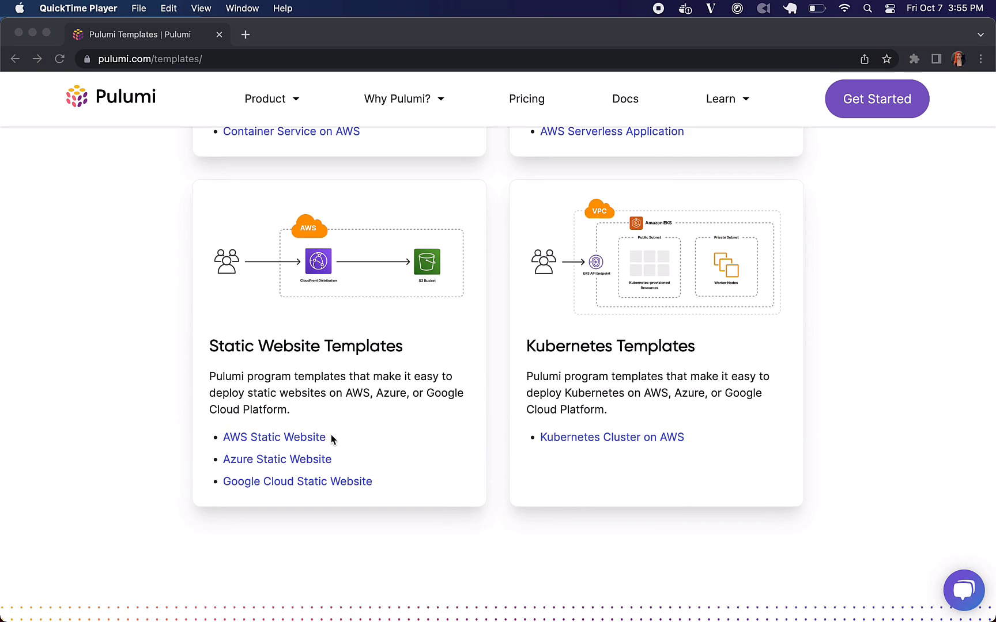
mouse_move(384, 492)
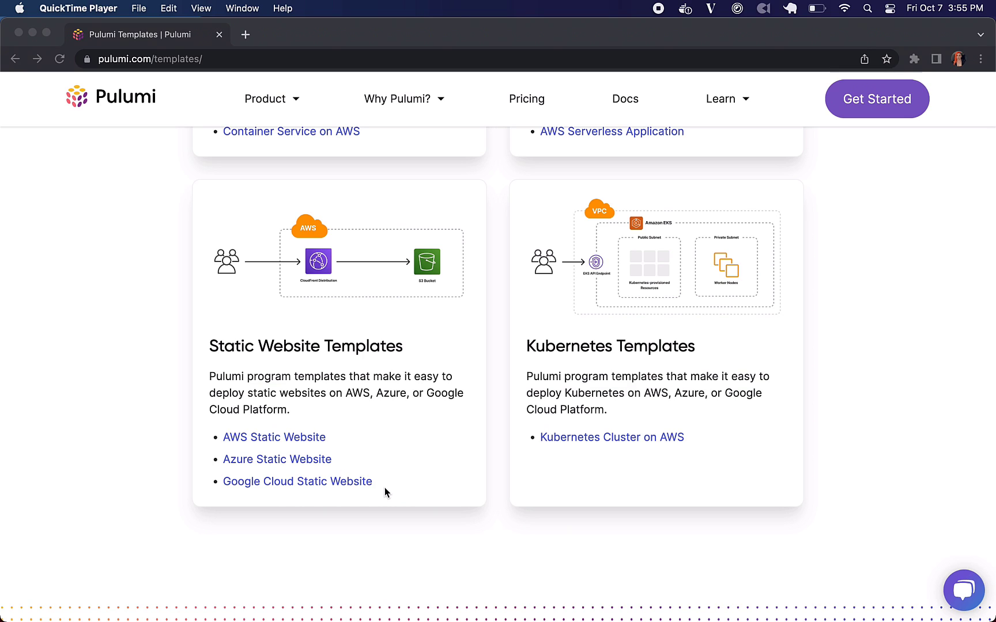
mouse_move(827, 416)
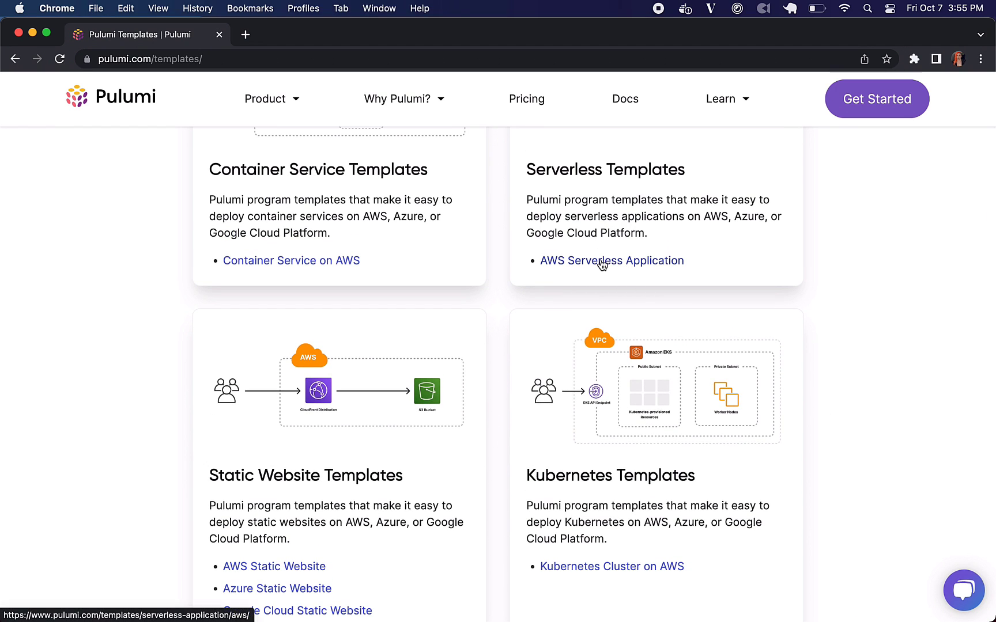
left_click(611, 261)
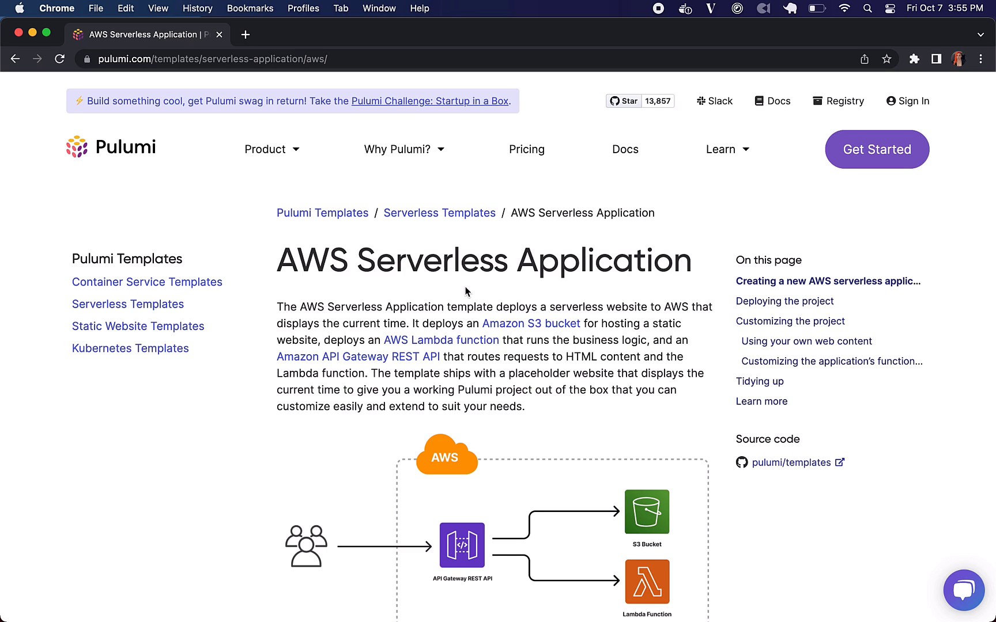
mouse_move(530, 323)
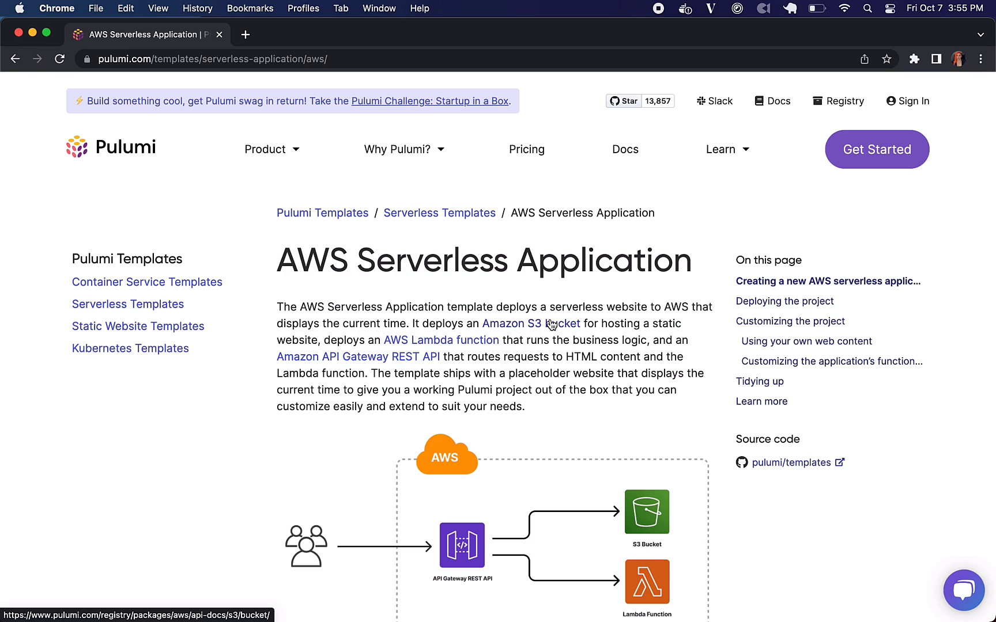
mouse_move(467, 344)
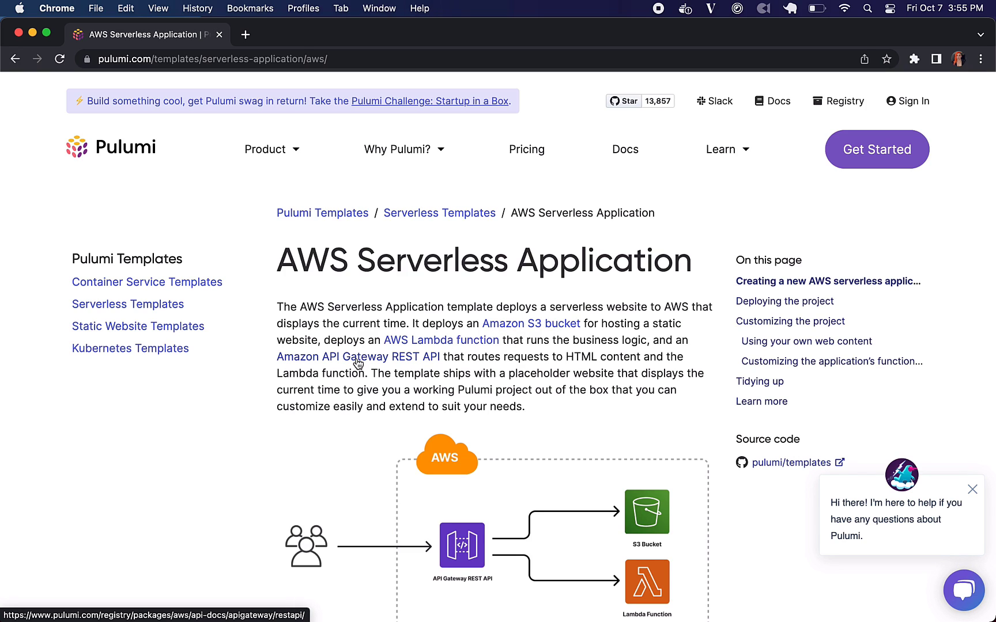
scroll("down", 3)
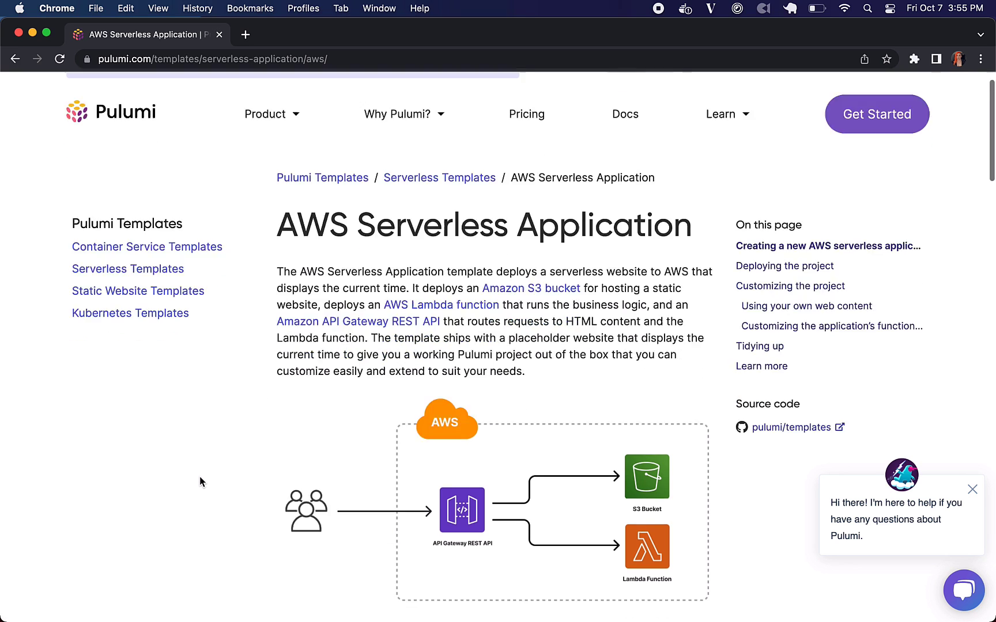
scroll("down", 3)
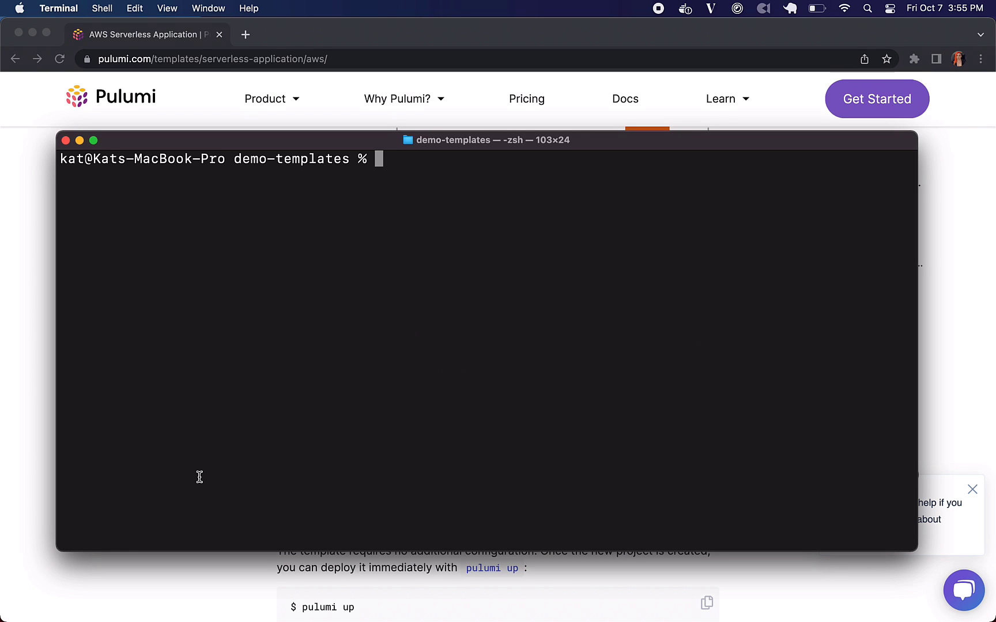
Create a my-serverless-app folder and move into it.
type("mkdir my-server")
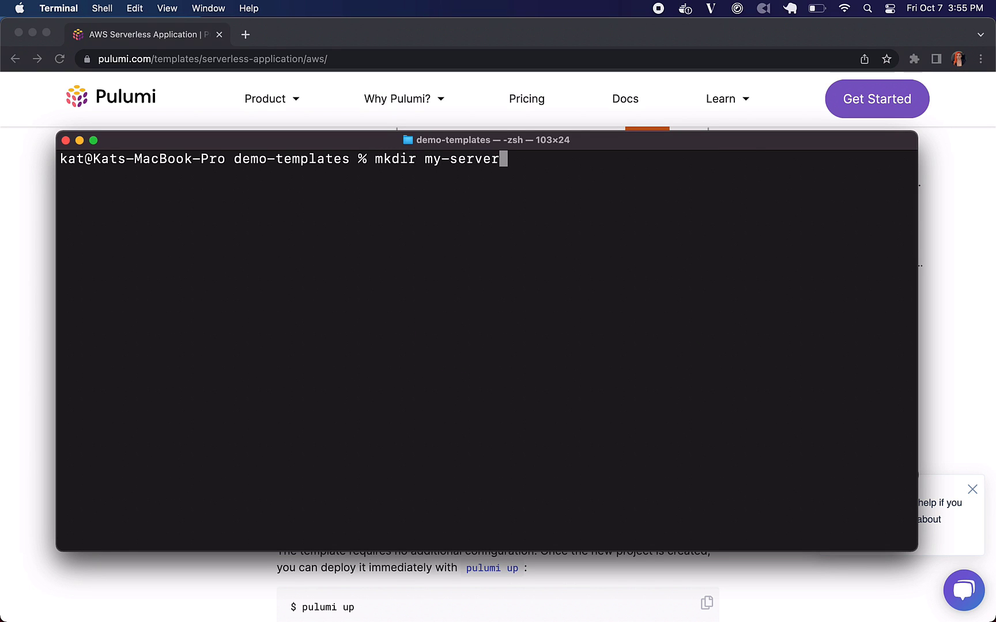
type("less-app")
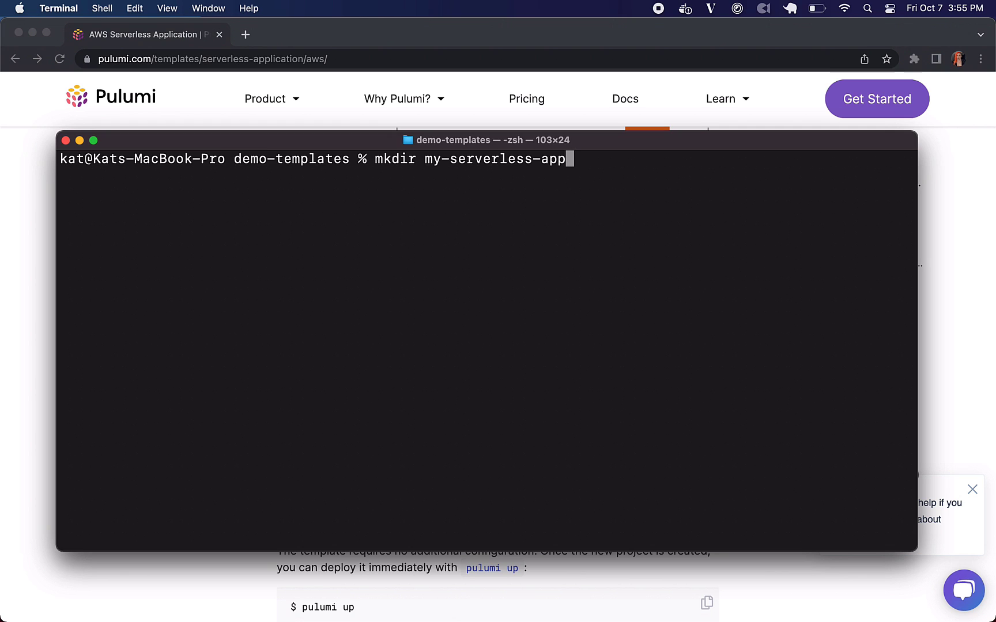
type("&& cd")
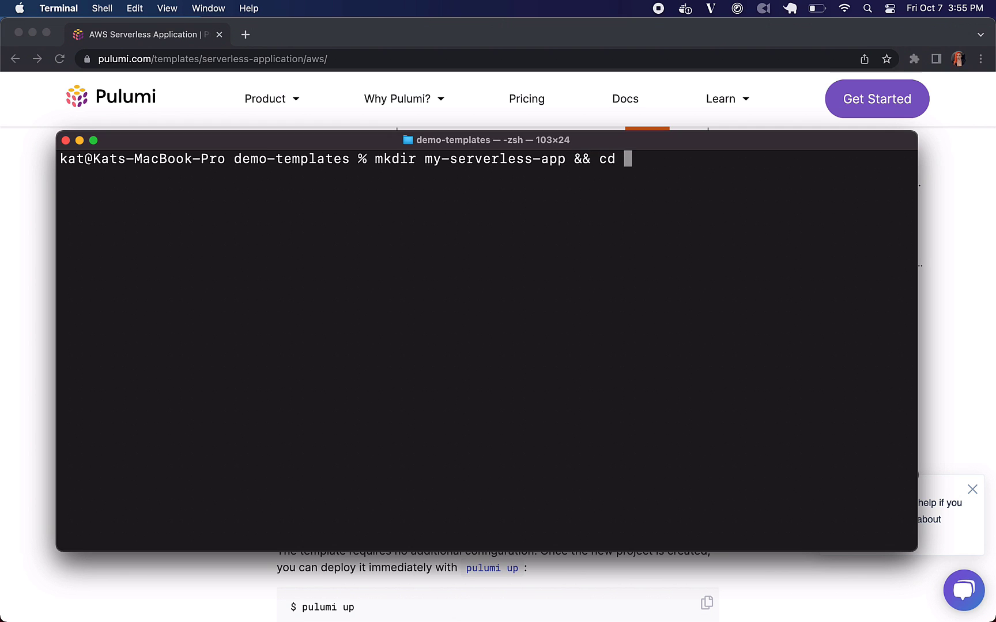
type("my-serverless")
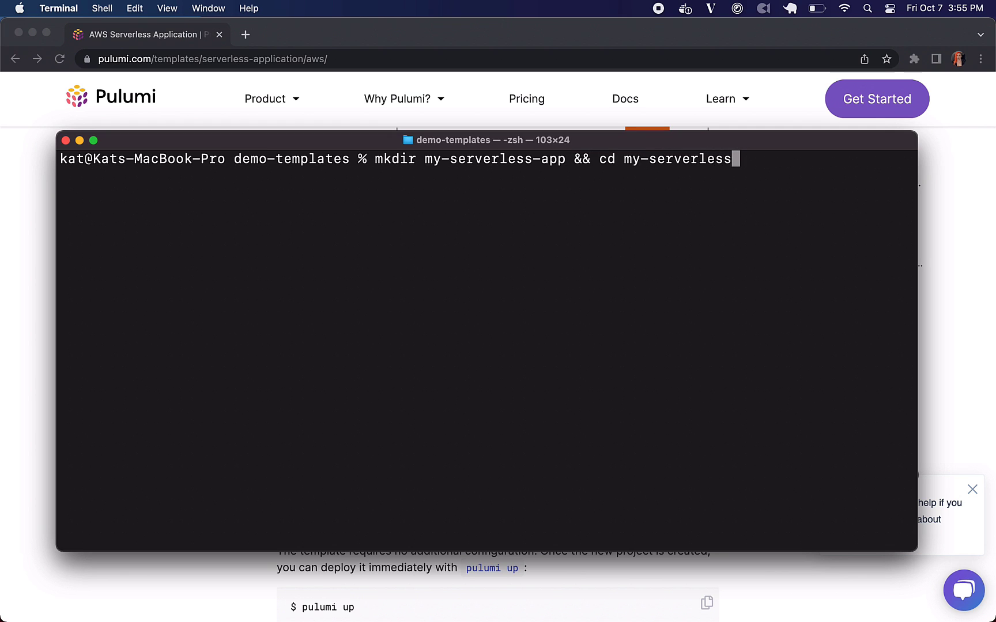
key("Return")
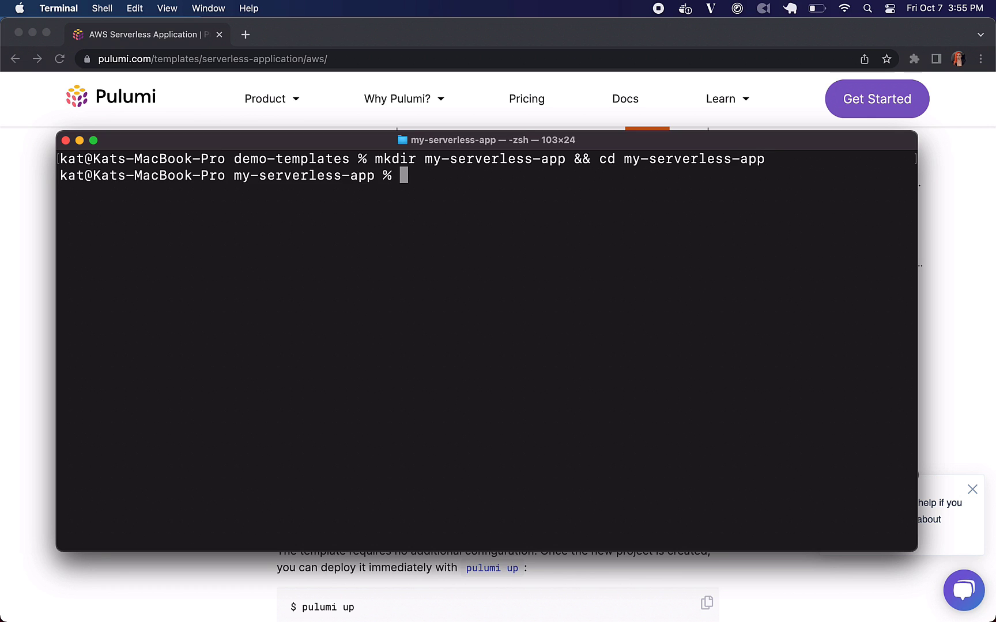
mouse_move(925, 190)
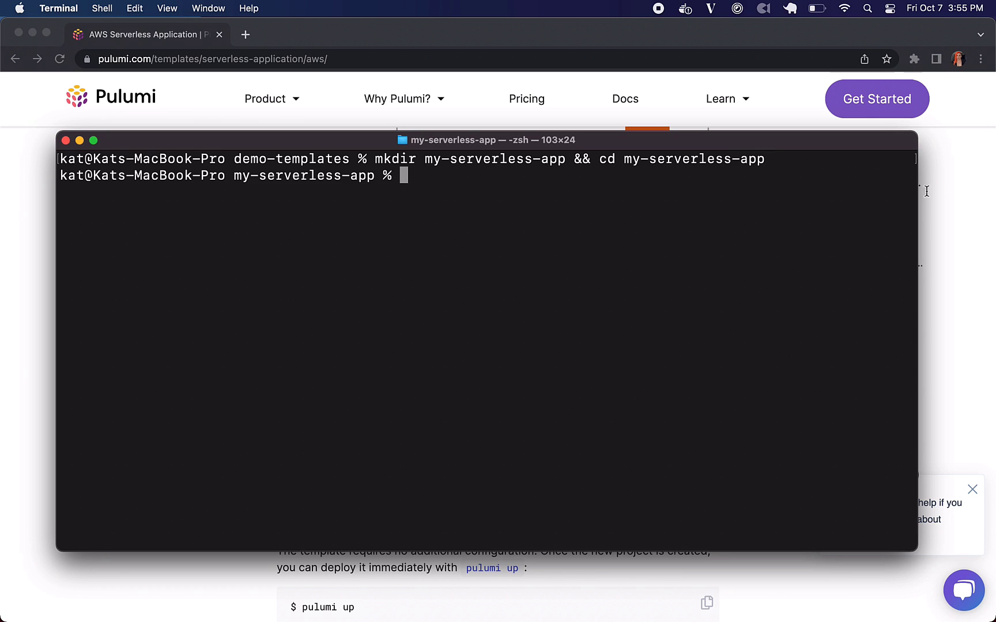
Create a Pulumi project from the serverless-aws-python template, accepting the default dev stack.
type("pulumi new")
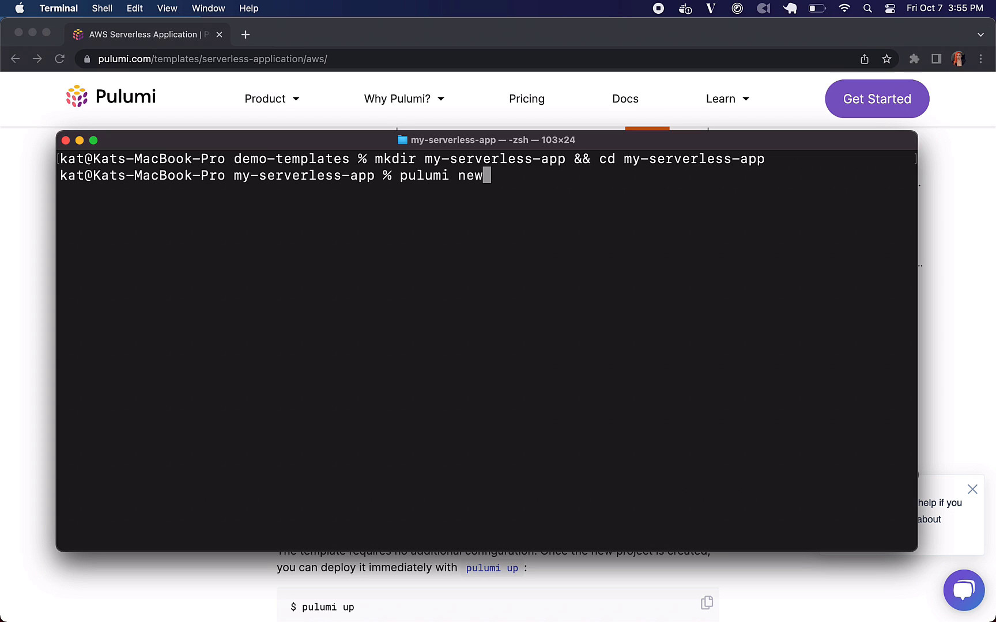
type("serverless-aws-python")
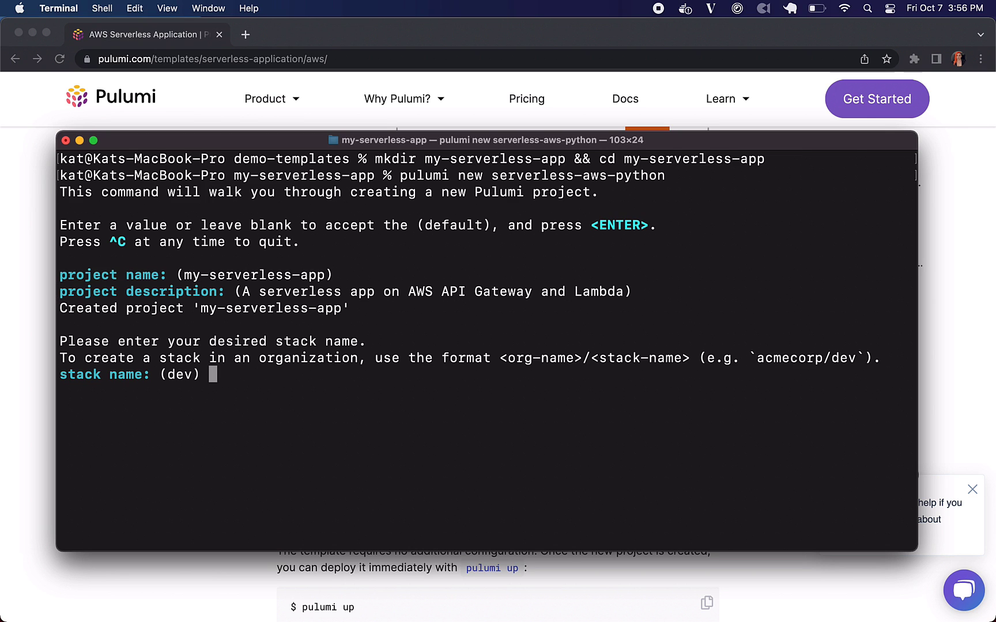
key("Return")
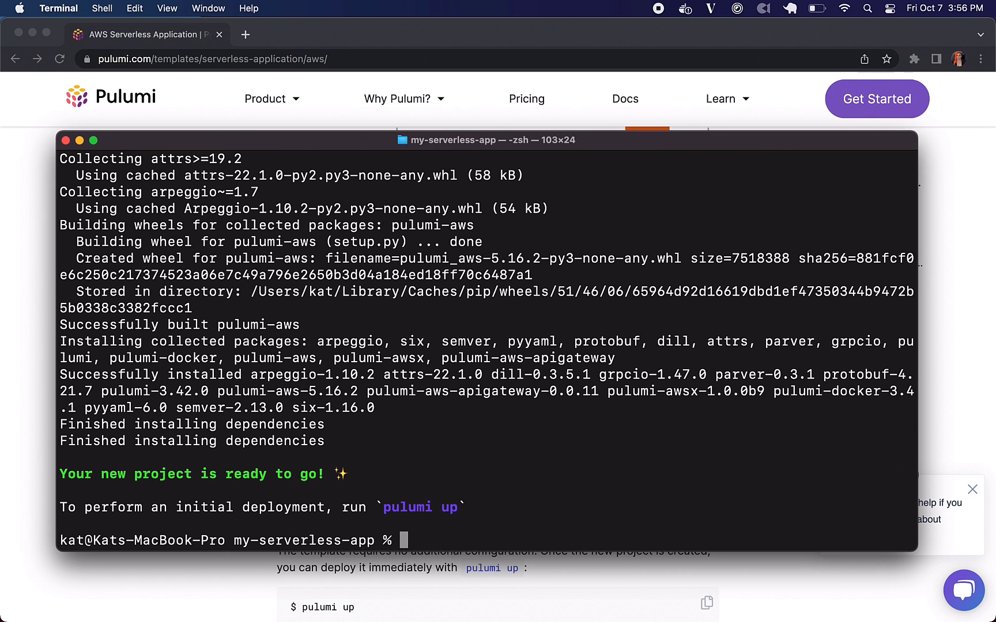
Run pulumi up, review the 12-resource preview, and approve the update.
type("pulumi up")
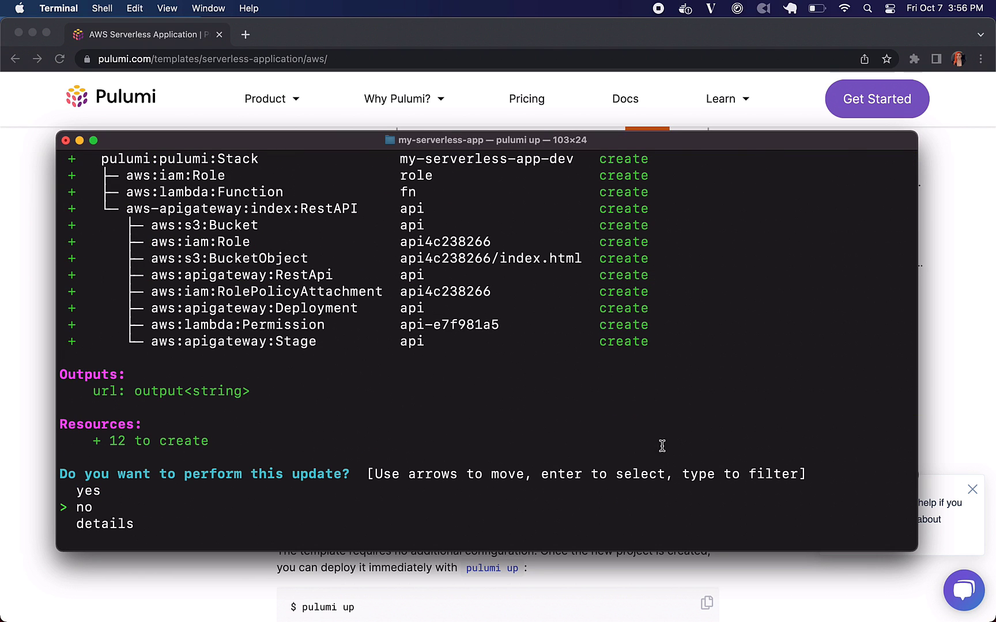
scroll("up", 3)
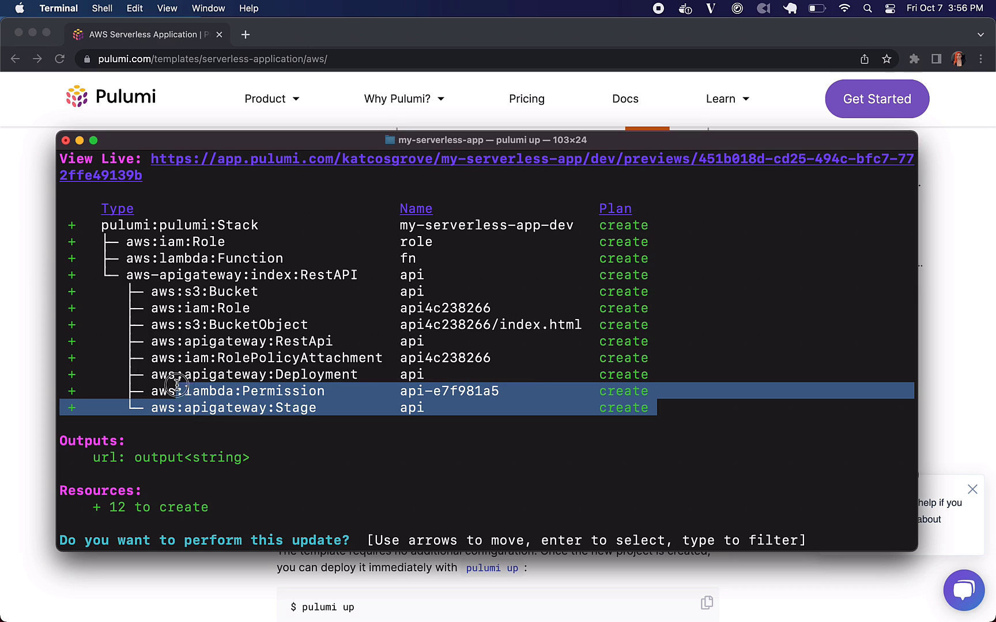
mouse_move(311, 454)
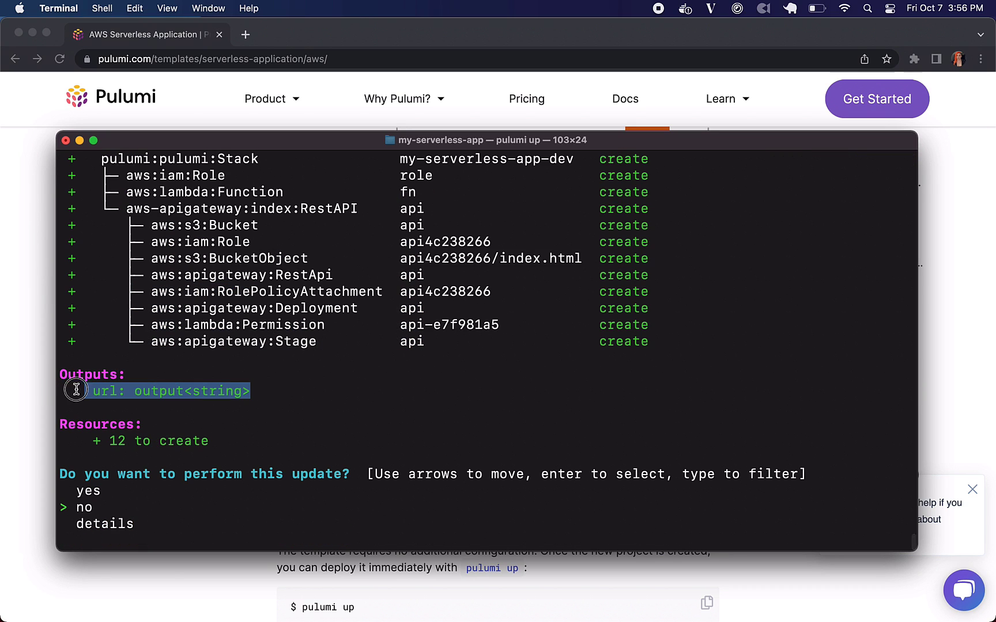
key("up")
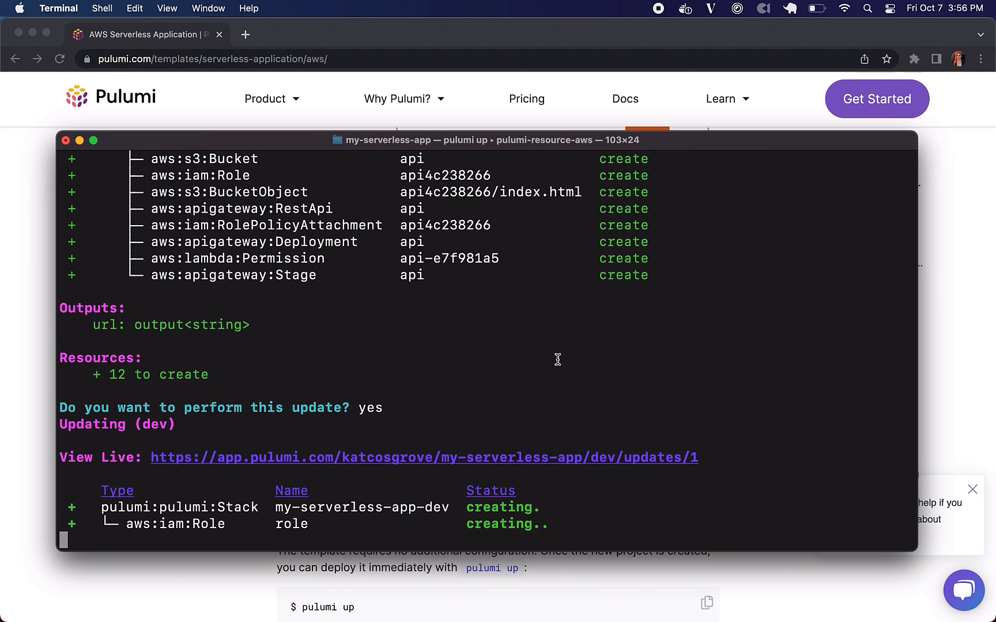
left_click(906, 160)
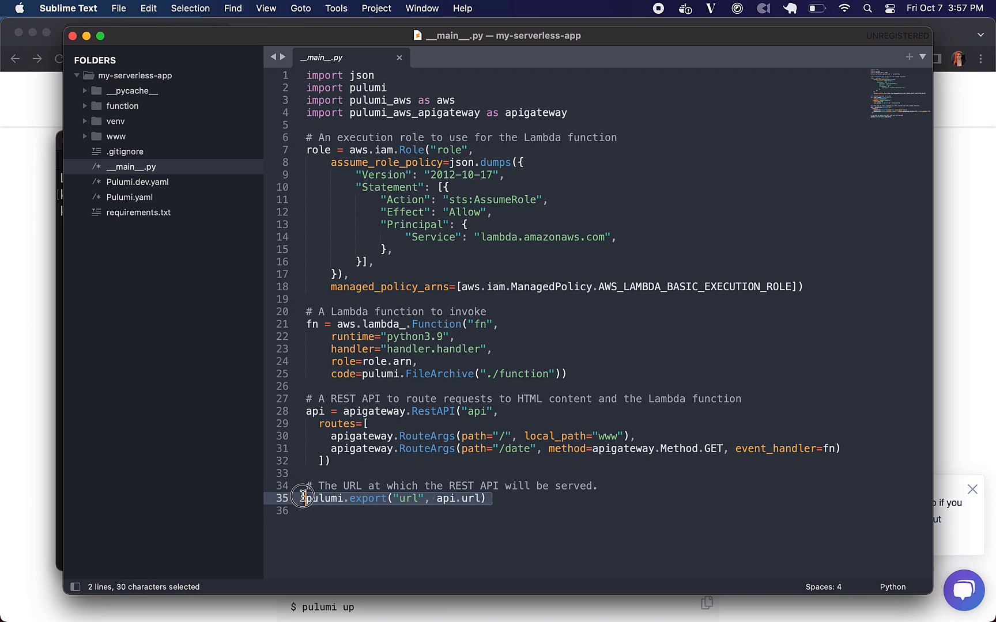
Expand the www folder, open handler.py from the function folder, then collapse that folder.
left_click(429, 486)
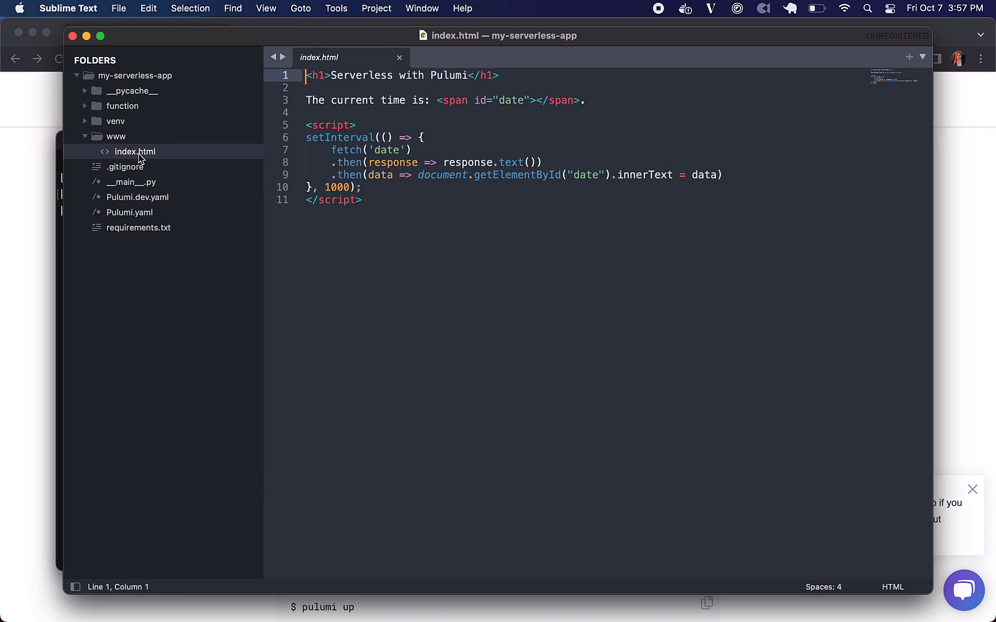
mouse_move(435, 199)
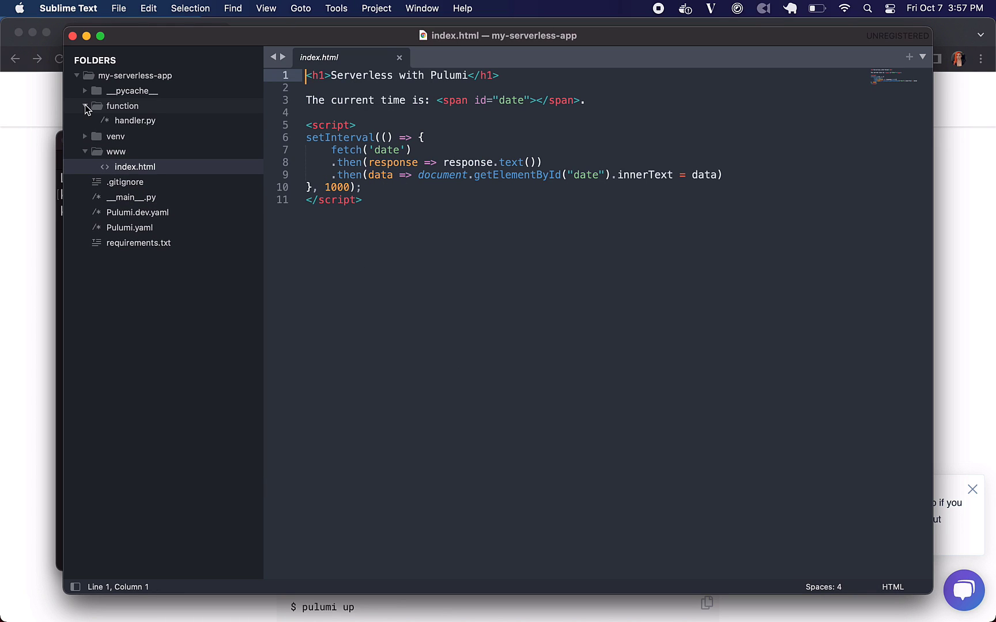
left_click(136, 120)
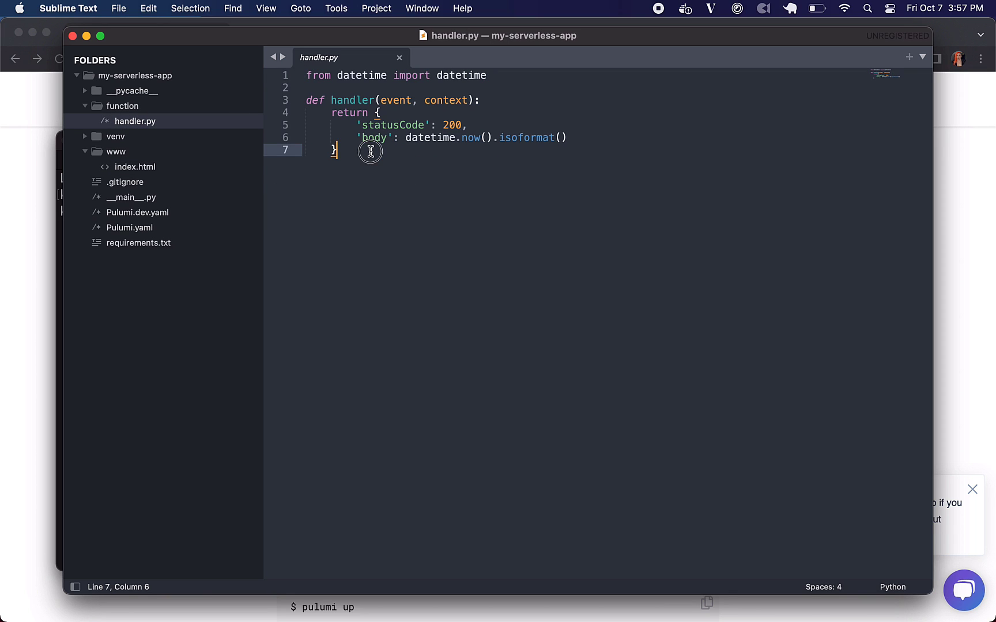
mouse_move(402, 172)
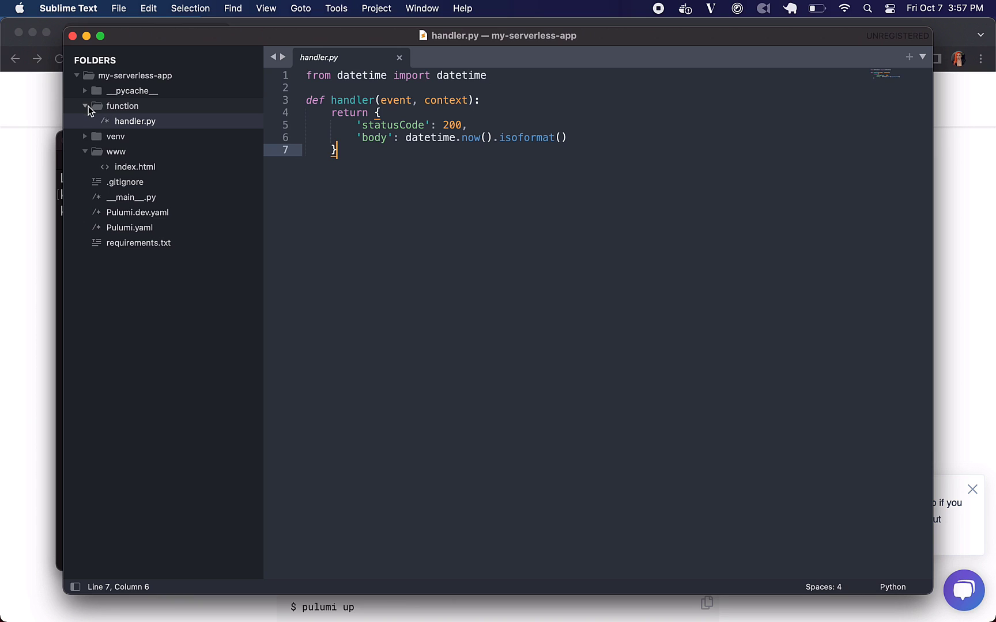
left_click(84, 106)
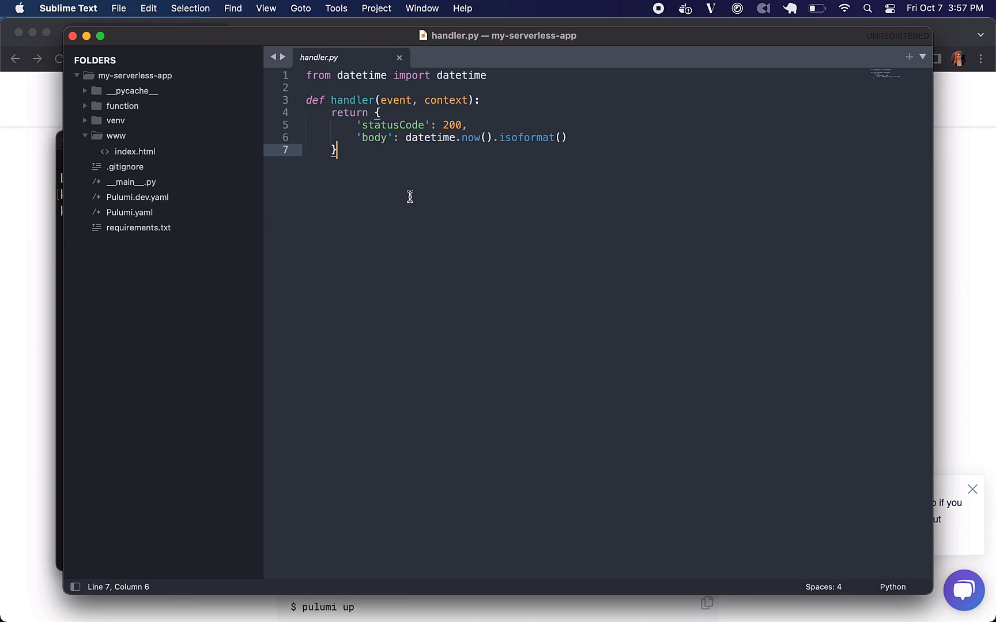
mouse_move(443, 242)
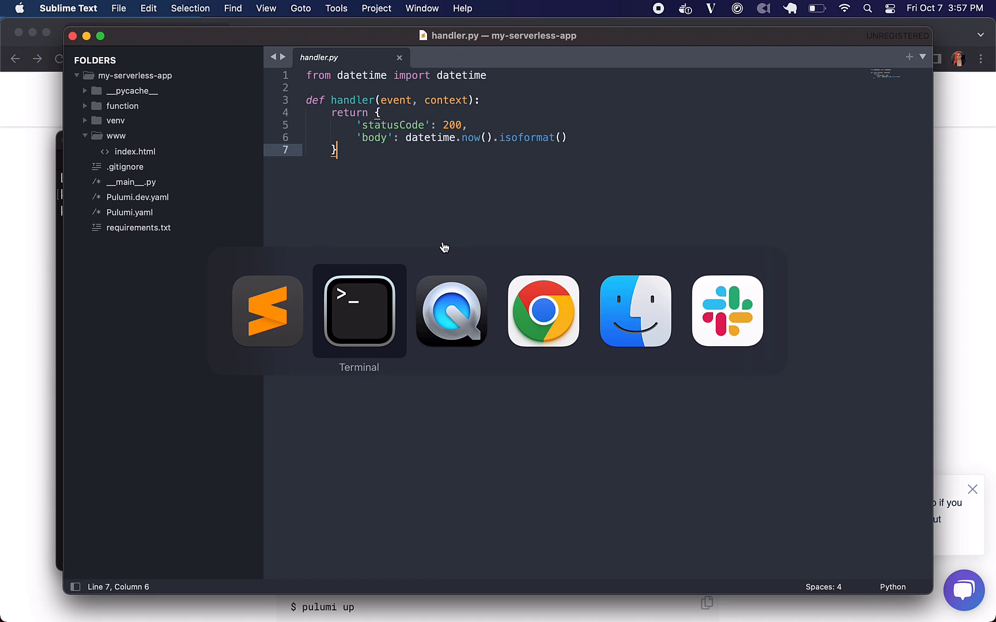
Return to Terminal showing 12 resources created and the stage URL output.
left_click(358, 310)
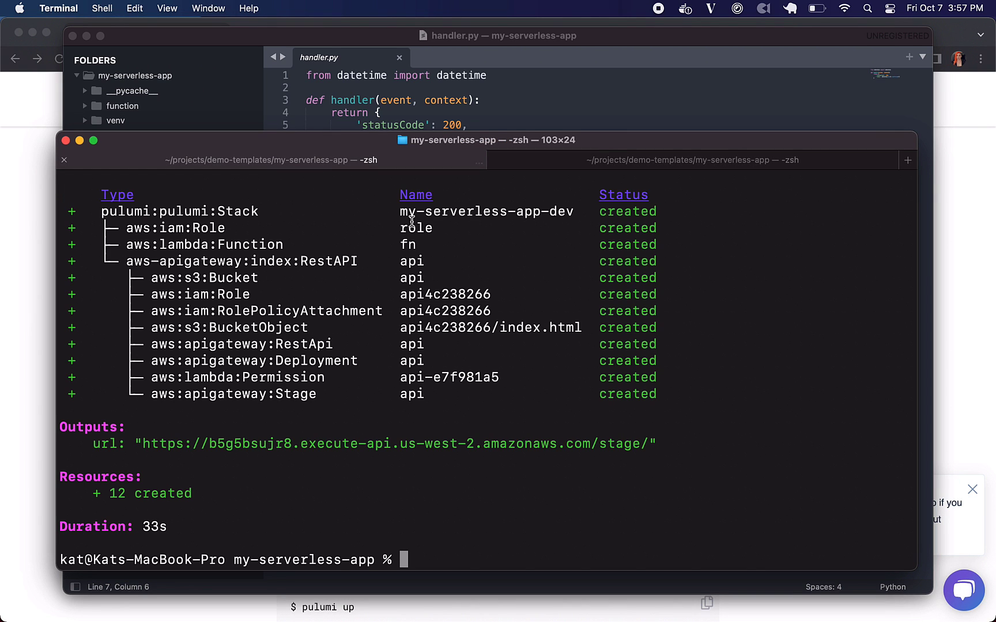
mouse_move(664, 444)
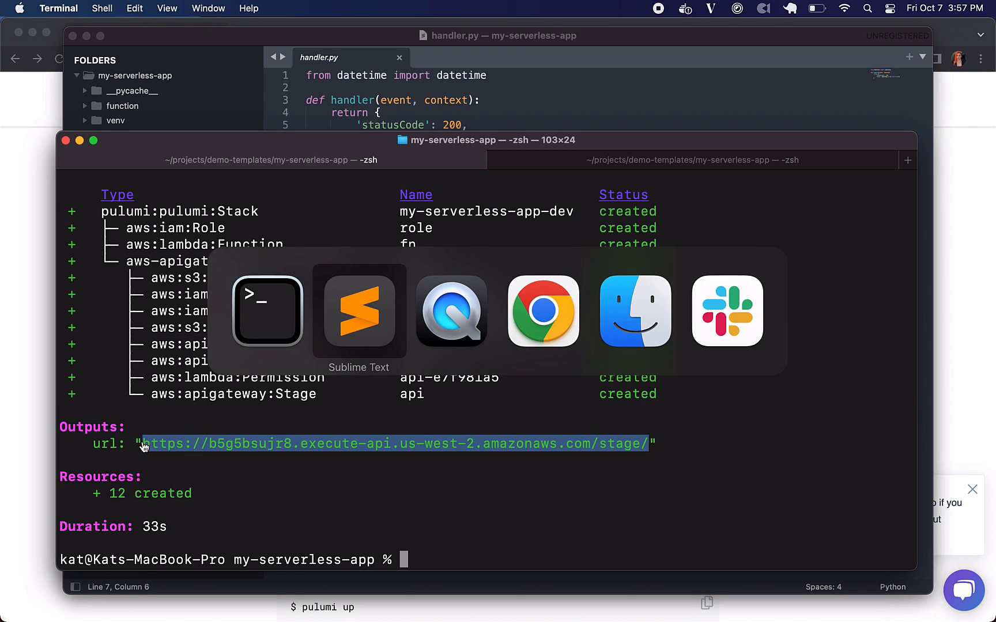
left_click(541, 311)
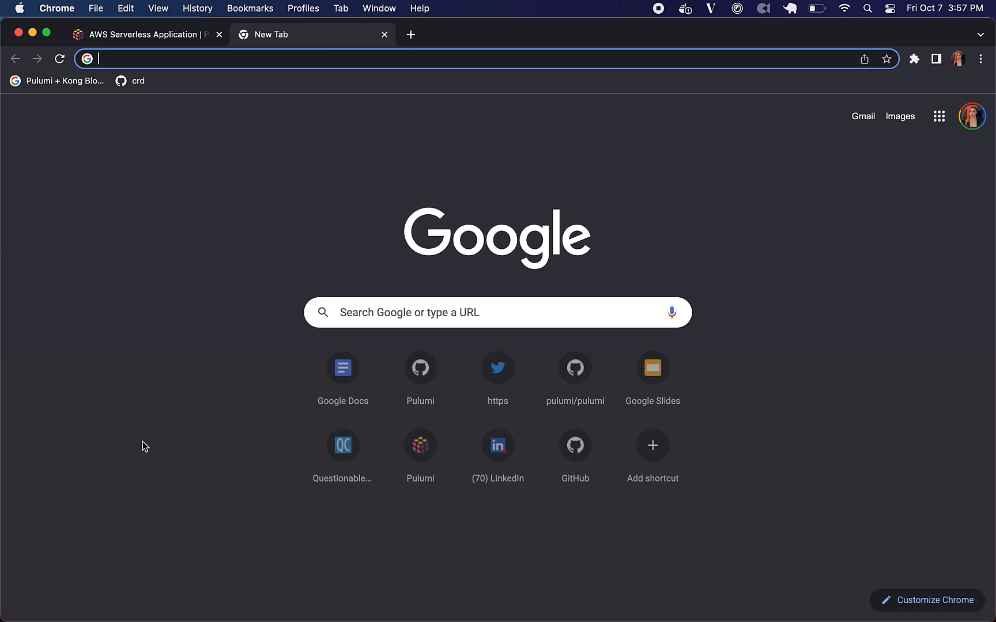
Load b5g5bsujr8.execute-api.us-west-2.amazonaws.com/stage/ in the new Chrome tab.
type("b5g5bsujr8.execute-api.us-west-2.amazonaws.com/stage/")
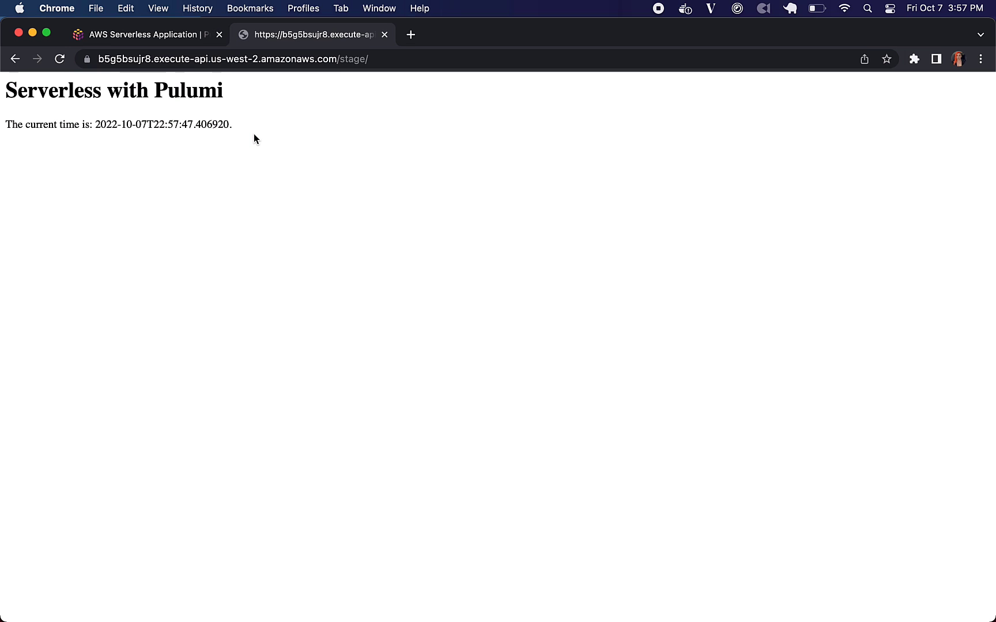